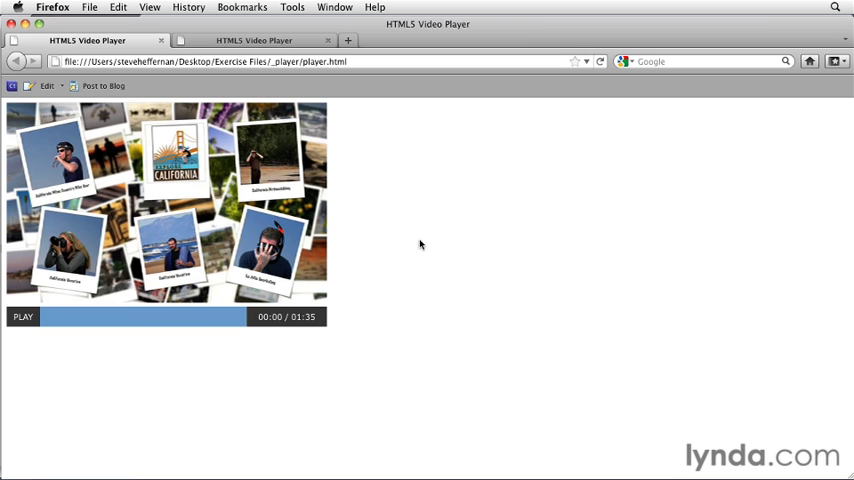
pyautogui.moveTo(431, 300)
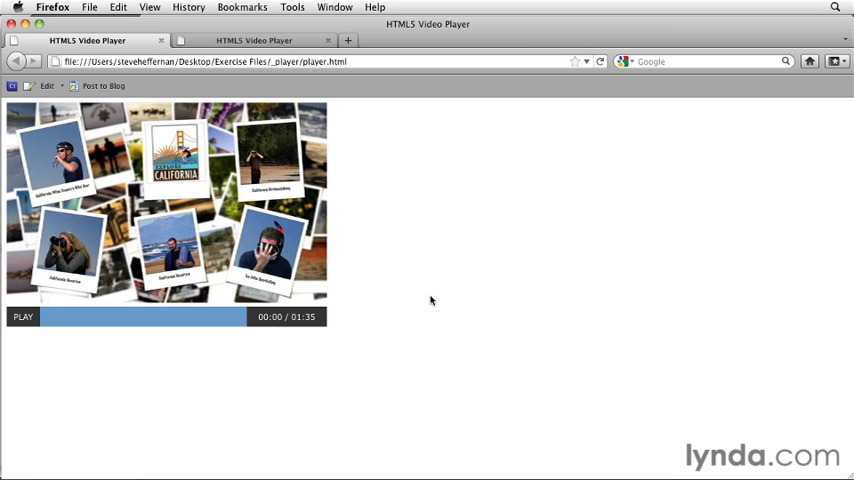
pyautogui.moveTo(265, 328)
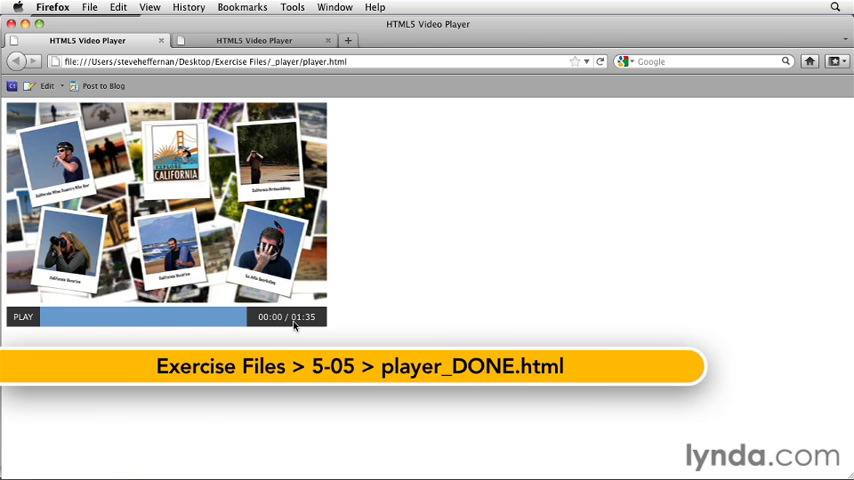
# - Start the finished player's video in Firefox so the time display counts toward 01:35
pyautogui.click(22, 316)
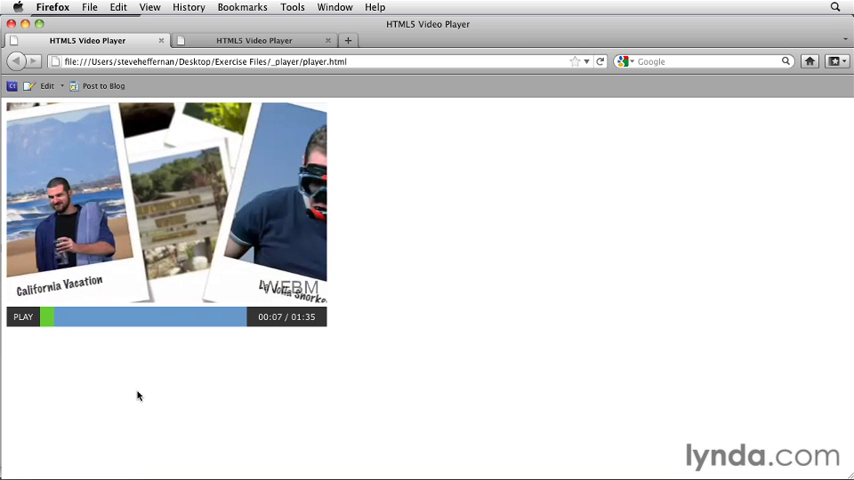
pyautogui.moveTo(252, 396)
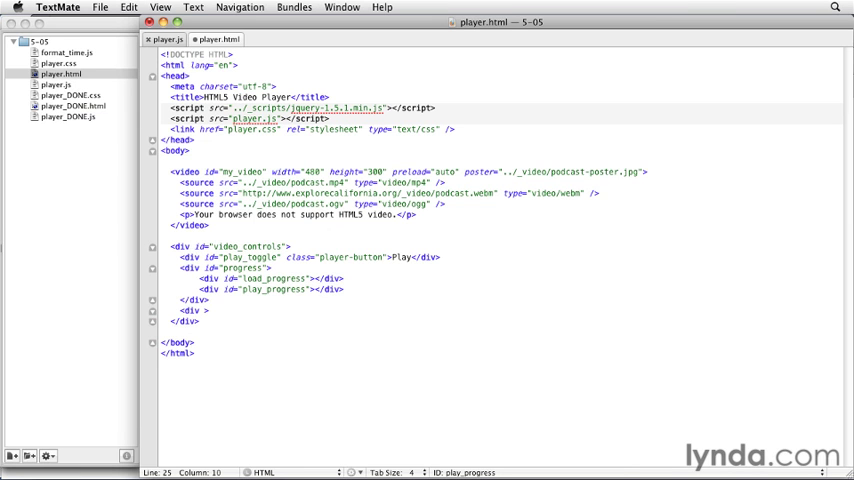
# - Add a div#time holding span#current_time and span#duration, both reading 00:00, in video_controls
pyautogui.write('id=""')
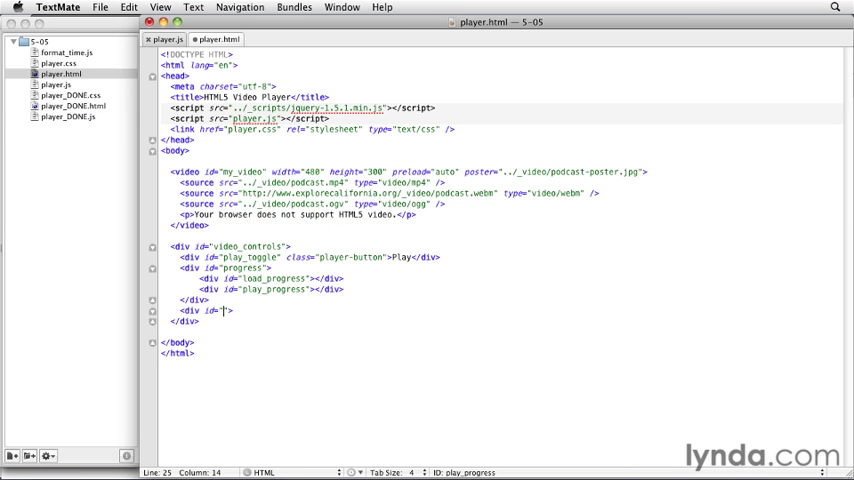
pyautogui.write('time')
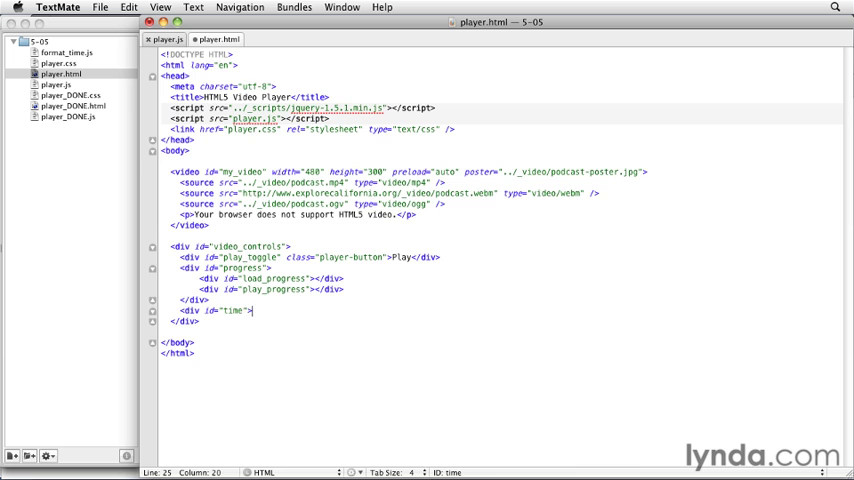
pyautogui.write('</div>')
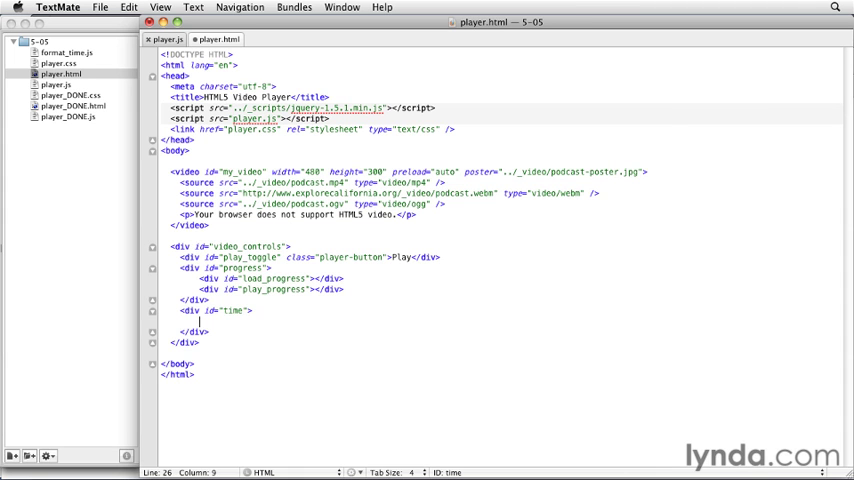
pyautogui.write('<span>')
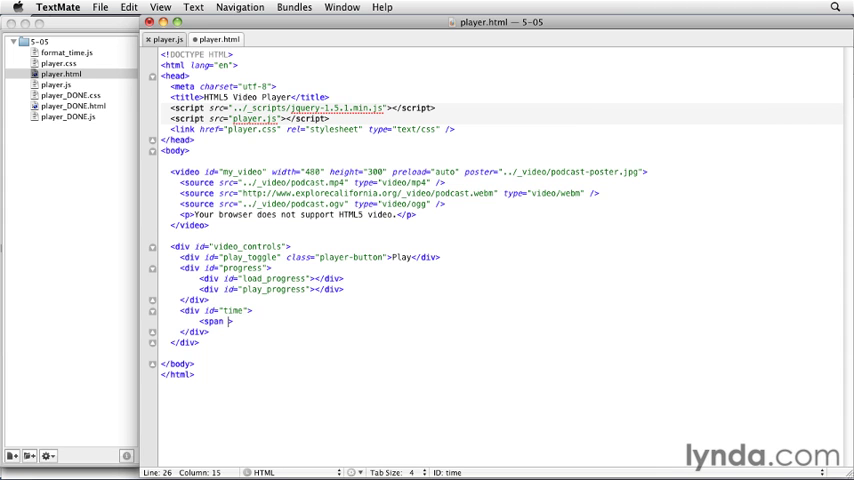
pyautogui.write('id=""')
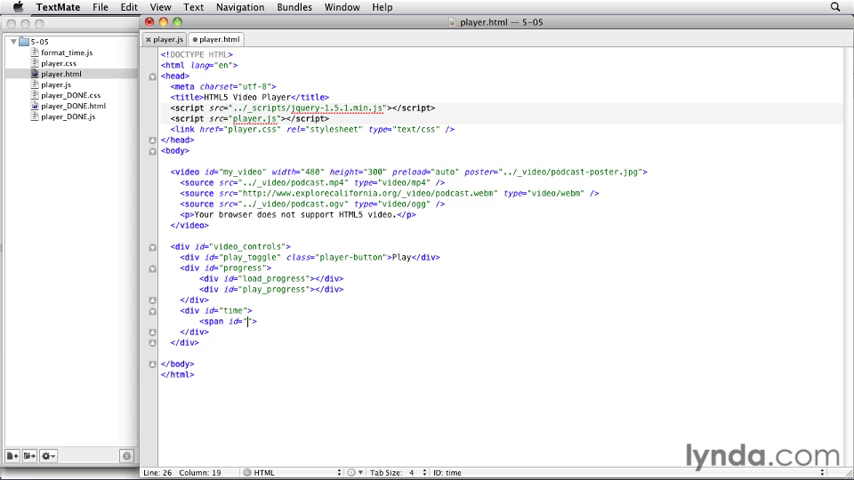
pyautogui.write('current_time')
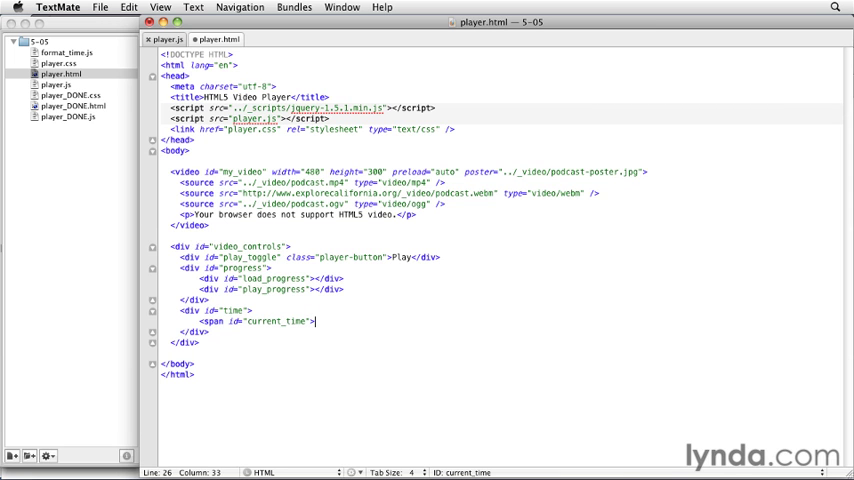
pyautogui.write('</span>')
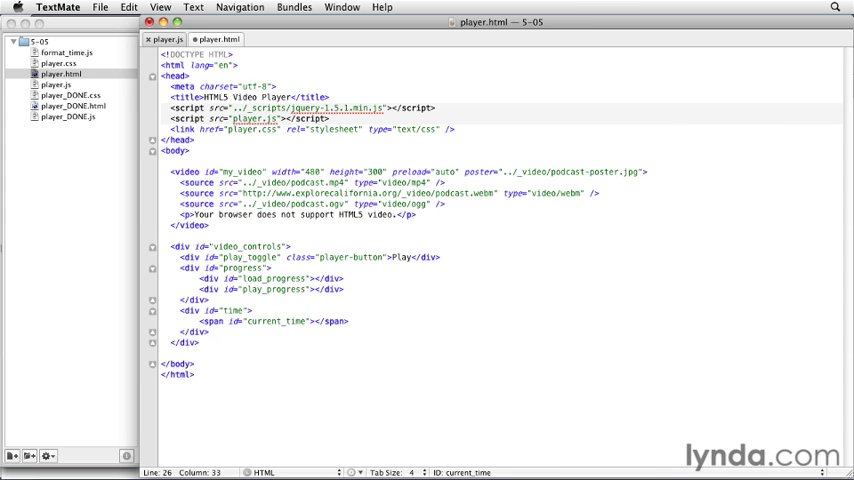
pyautogui.write('000')
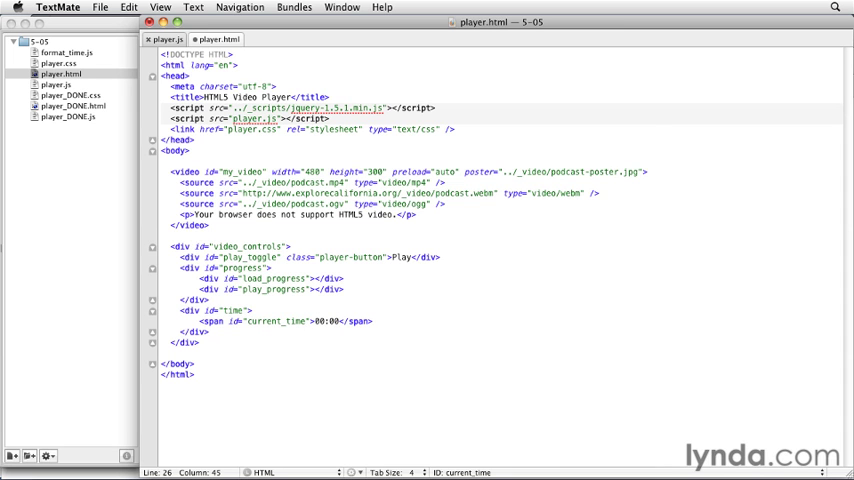
pyautogui.write('span id="">')
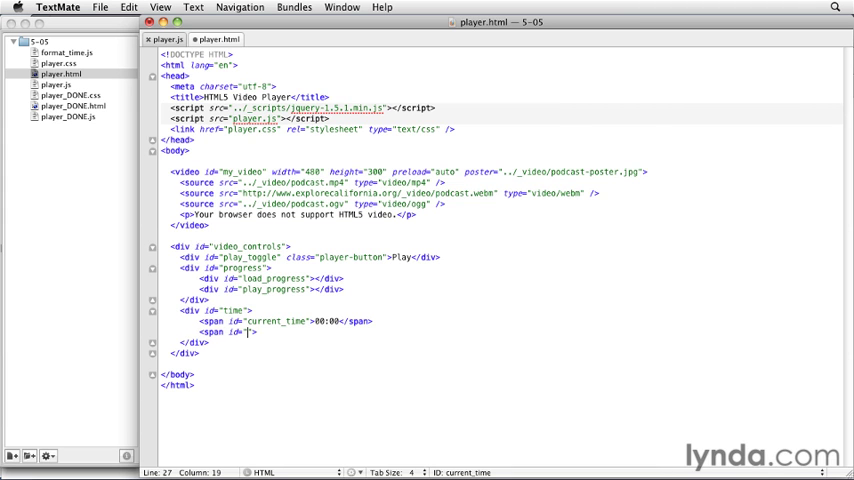
pyautogui.write('duration')
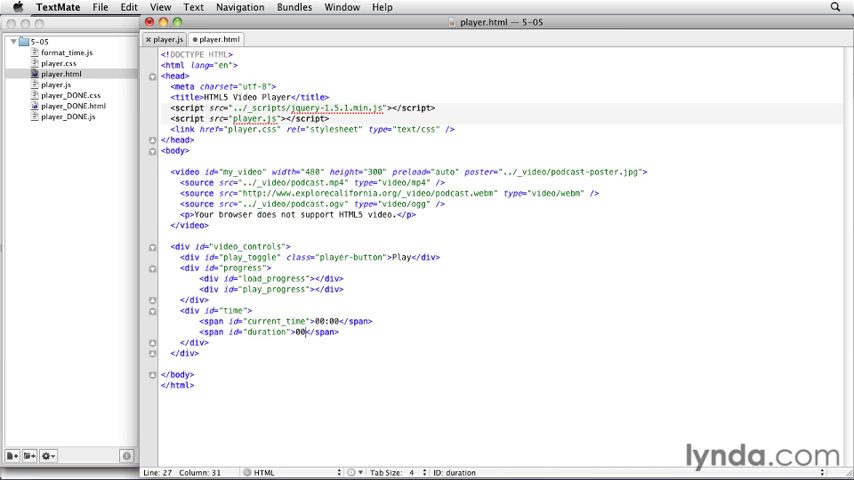
pyautogui.write(':00')
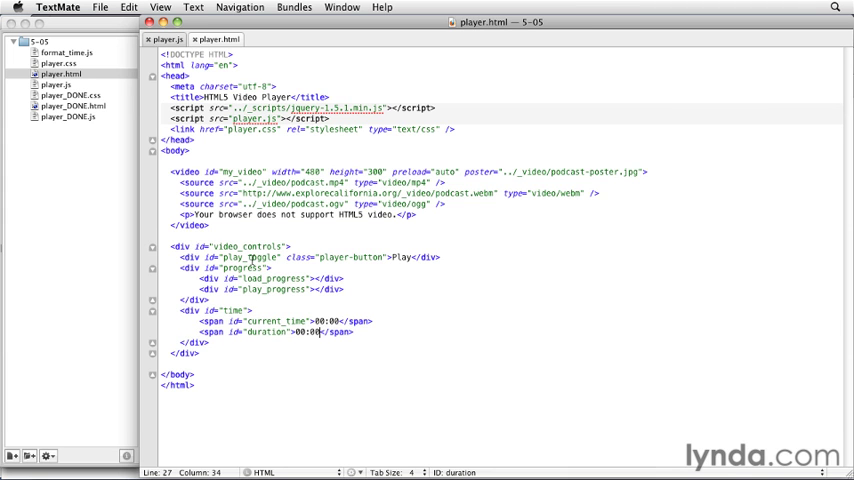
# - In player.css, add a #time rule with width 120px and text-align center
pyautogui.click(270, 39)
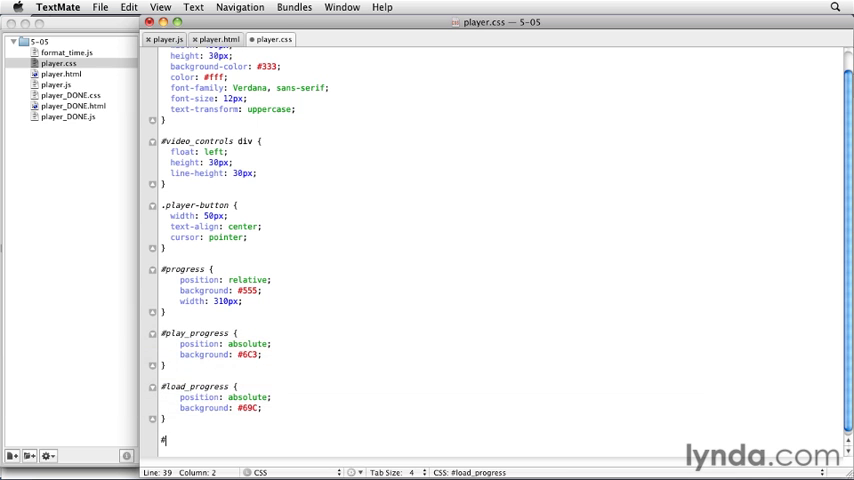
pyautogui.write('time {')
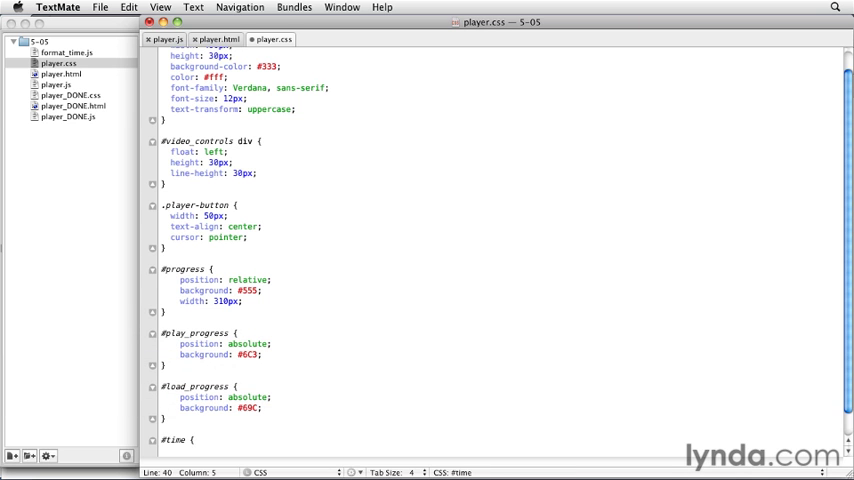
pyautogui.scroll(-3)
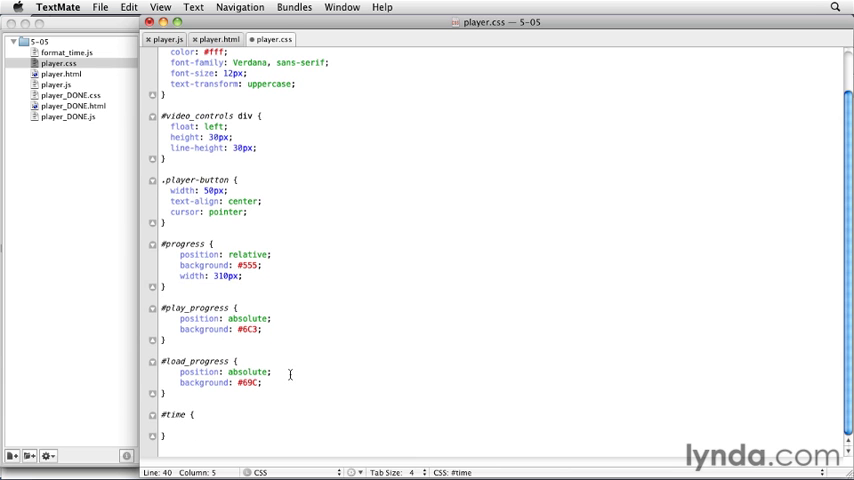
pyautogui.write('width:;')
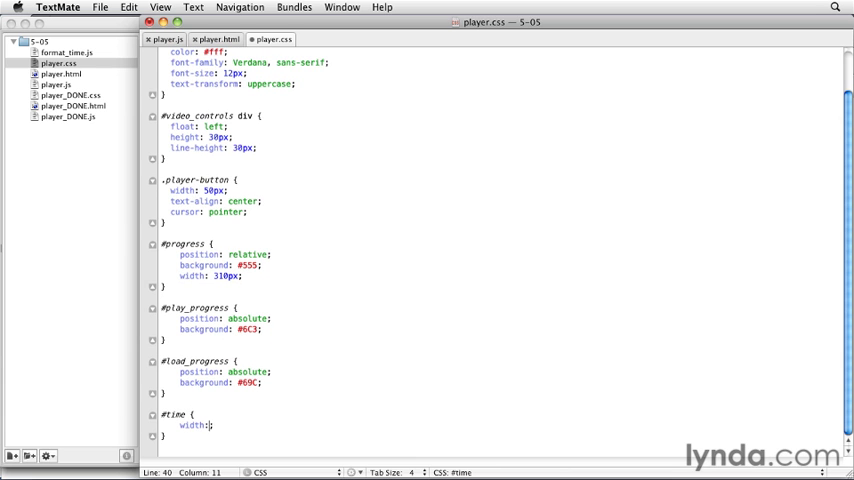
pyautogui.write('120px')
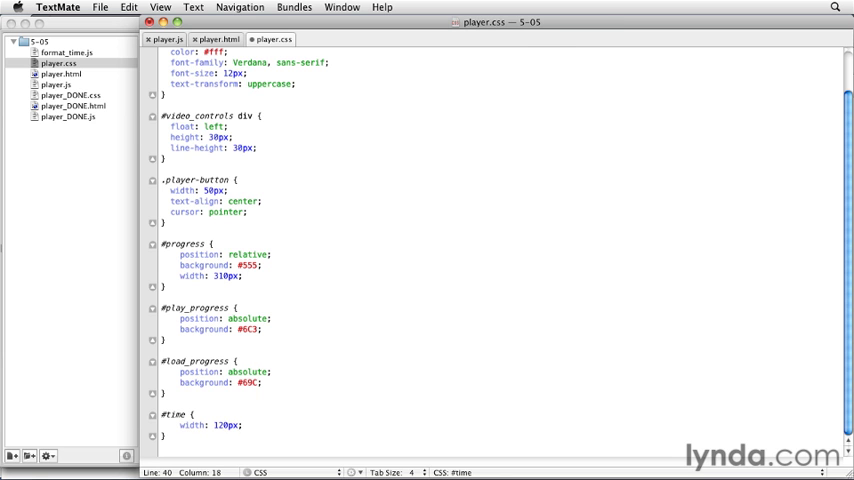
pyautogui.write('t')
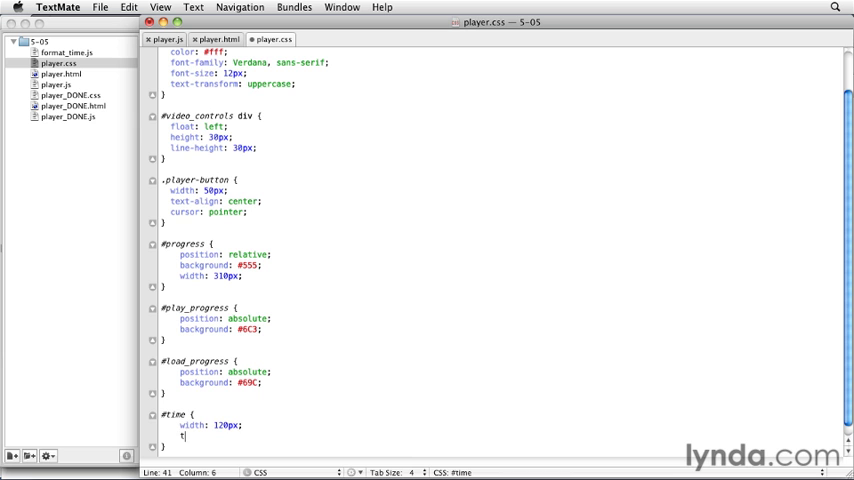
pyautogui.write('ext')
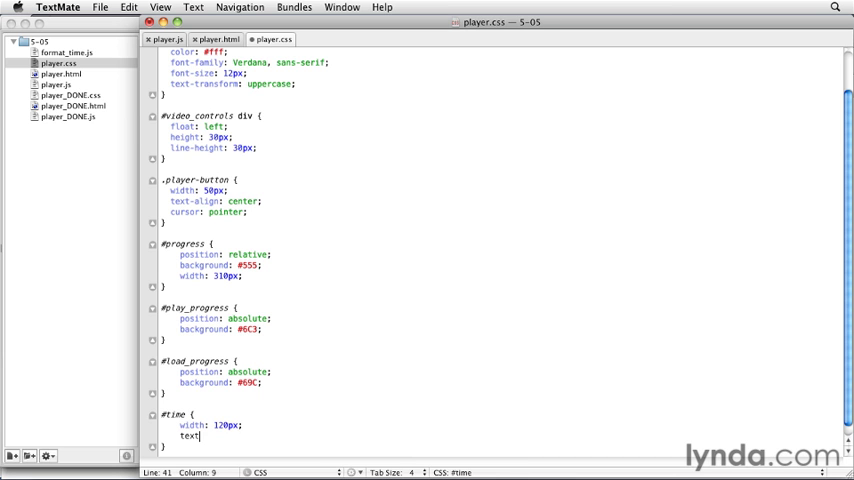
pyautogui.write('-align: cent')
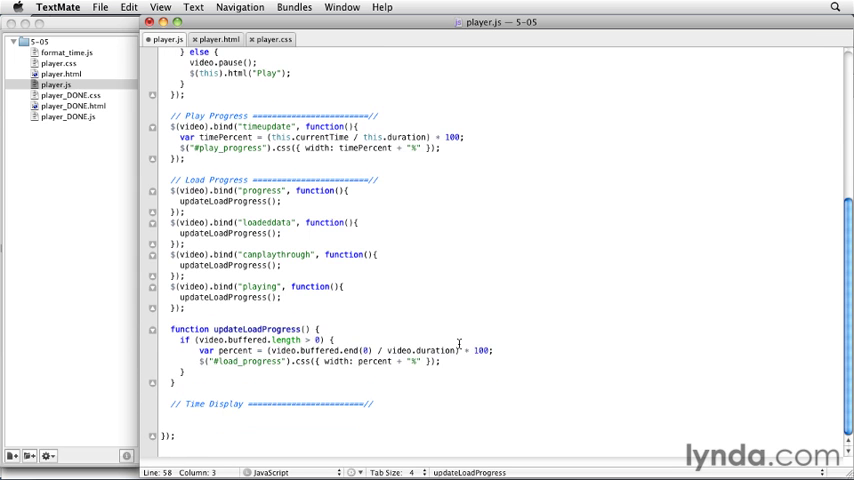
pyautogui.moveTo(310, 258)
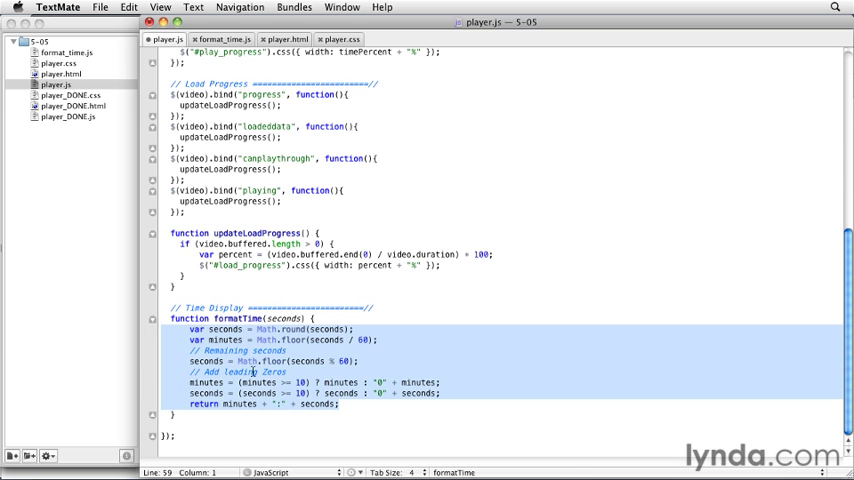
# - Deselect the formatTime code and open blank lines above it under Time Display
pyautogui.click(350, 329)
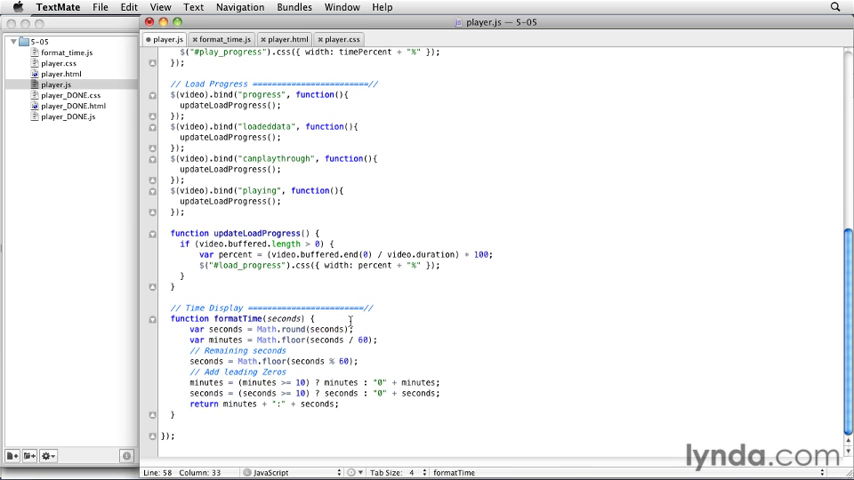
pyautogui.write('00:000')
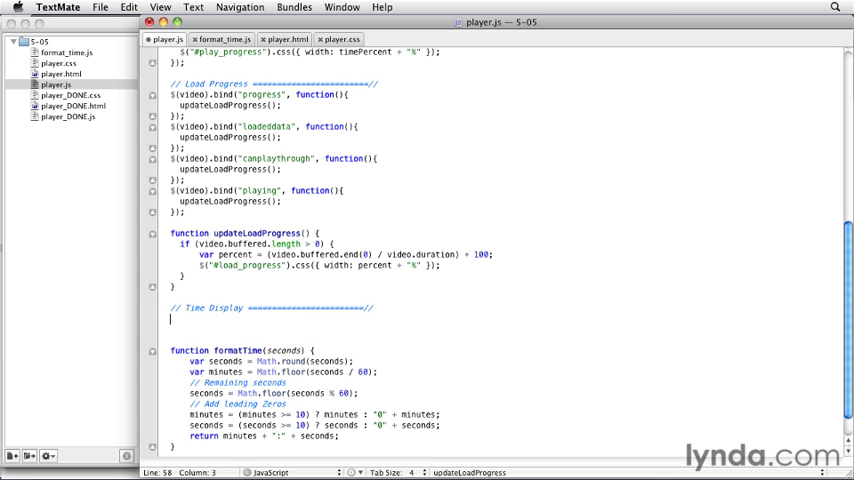
# - Bind a timeupdate handler on the video whose body starts with $("#current_time")
pyautogui.write('$')
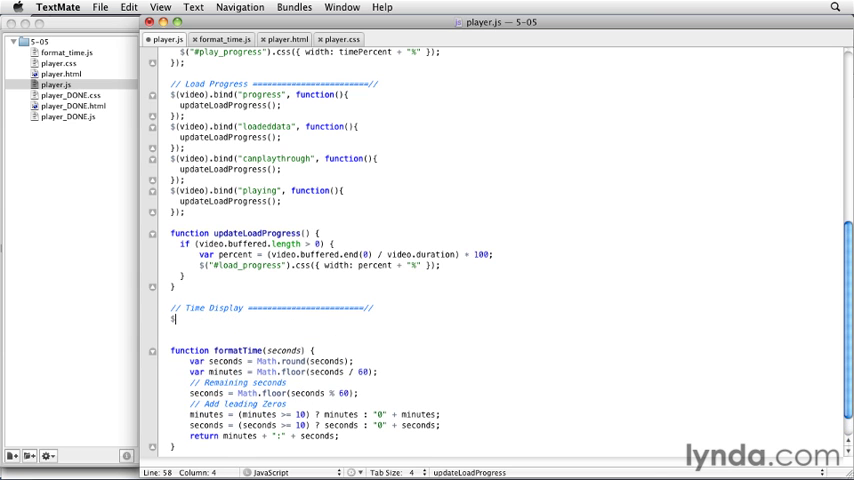
pyautogui.write('()')
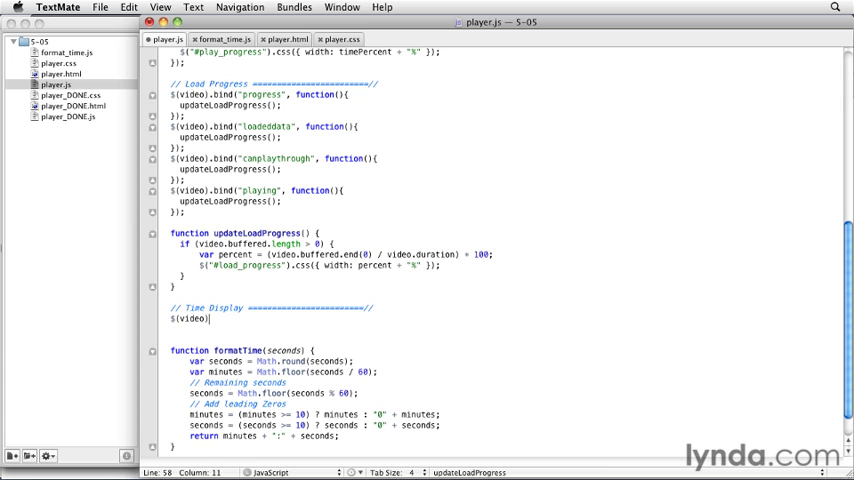
pyautogui.write('.bind()')
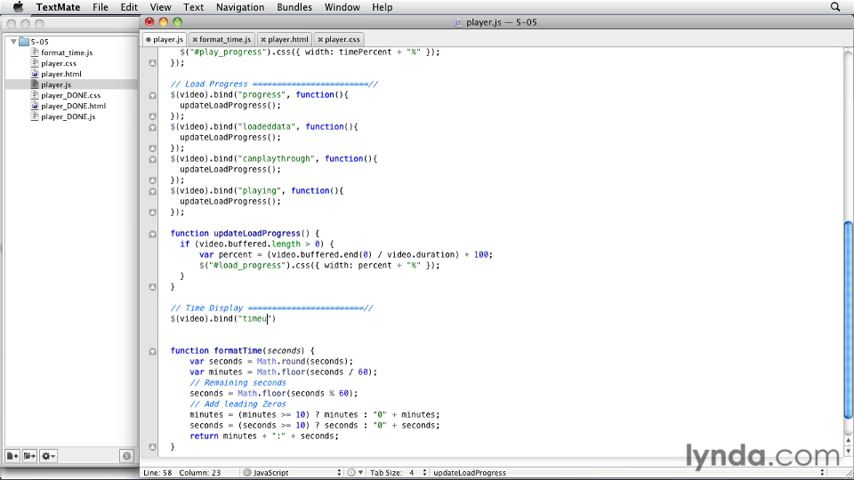
pyautogui.write('update')
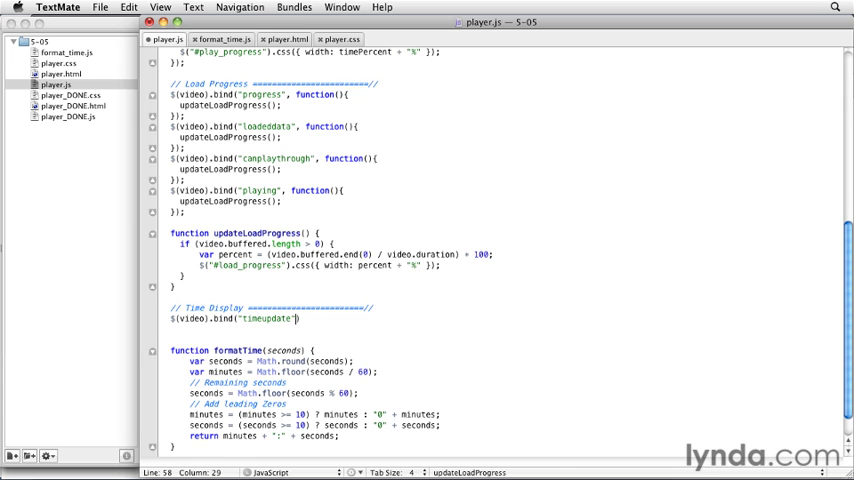
pyautogui.write(', function')
pyautogui.write('$')
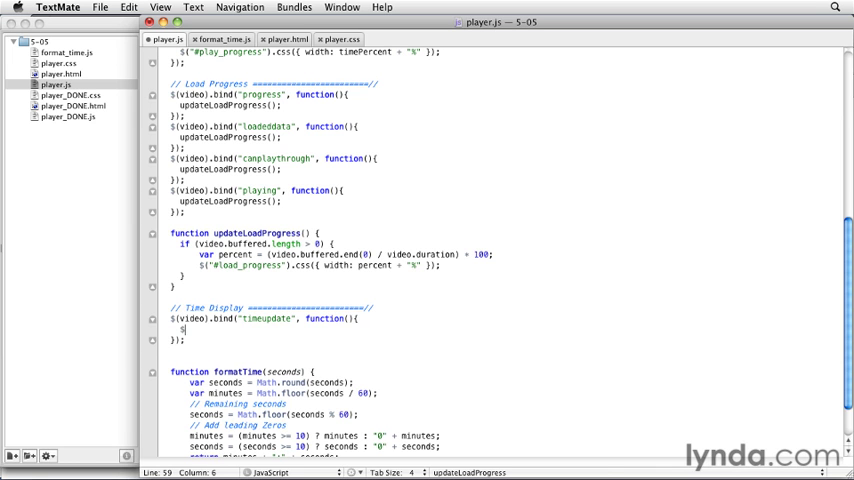
pyautogui.write('()')
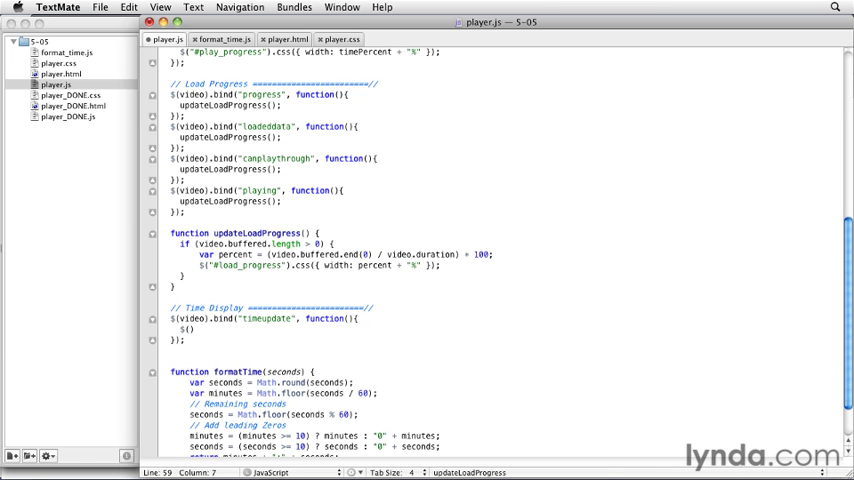
pyautogui.write('"#')
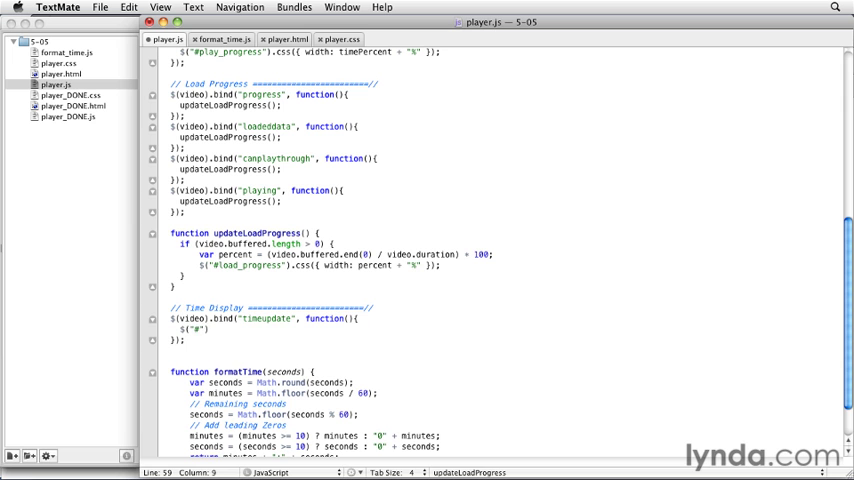
pyautogui.write('current_time')
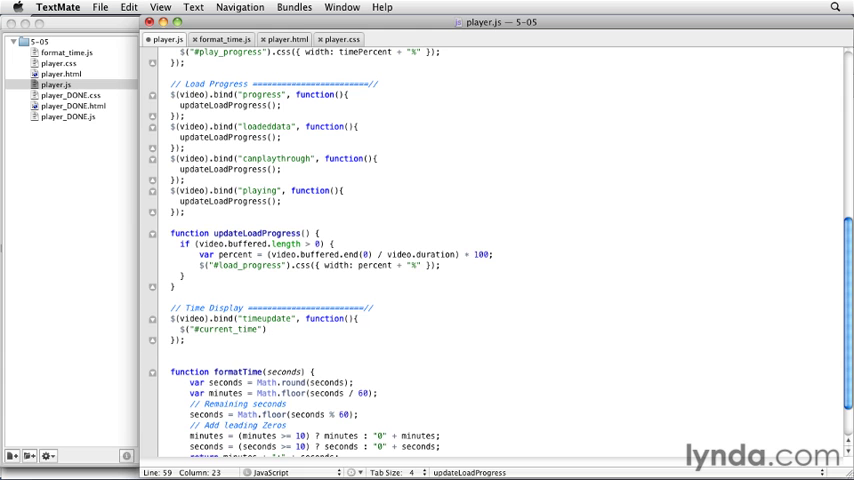
# - Append .html(formatTime(this.currentTime)) to the #current_time line in the handler
pyautogui.write('.html(')
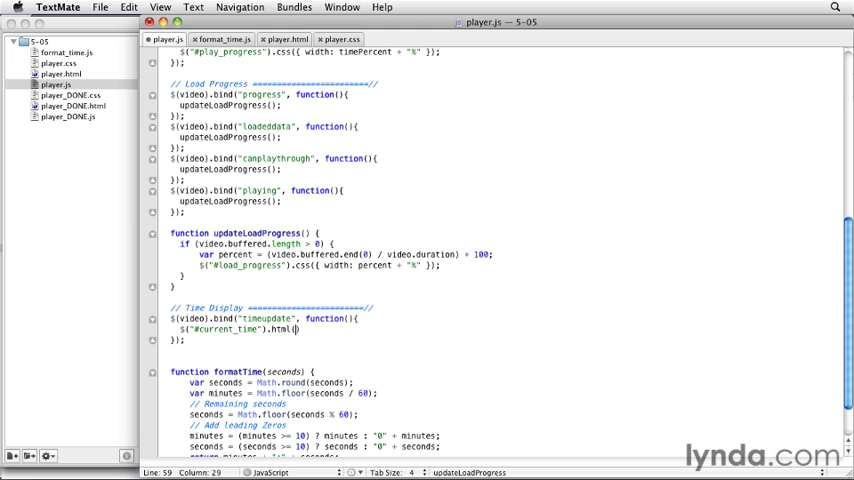
pyautogui.write('formatTime(')
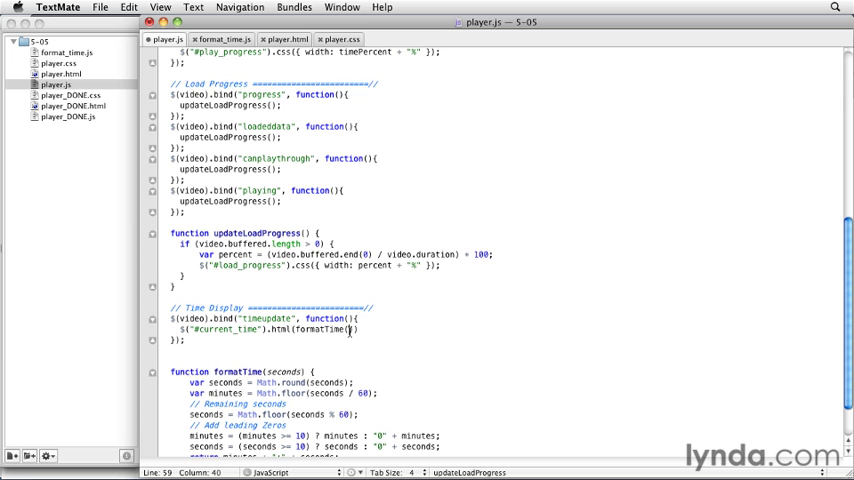
pyautogui.write('this')
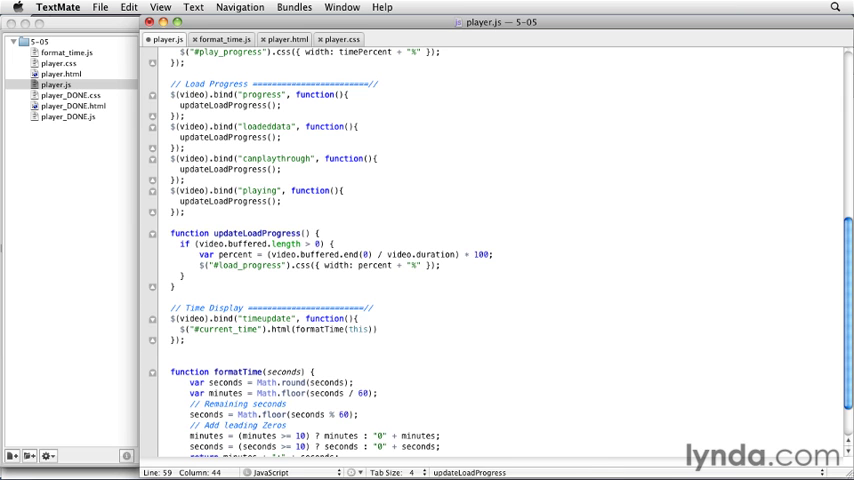
pyautogui.write('.current')
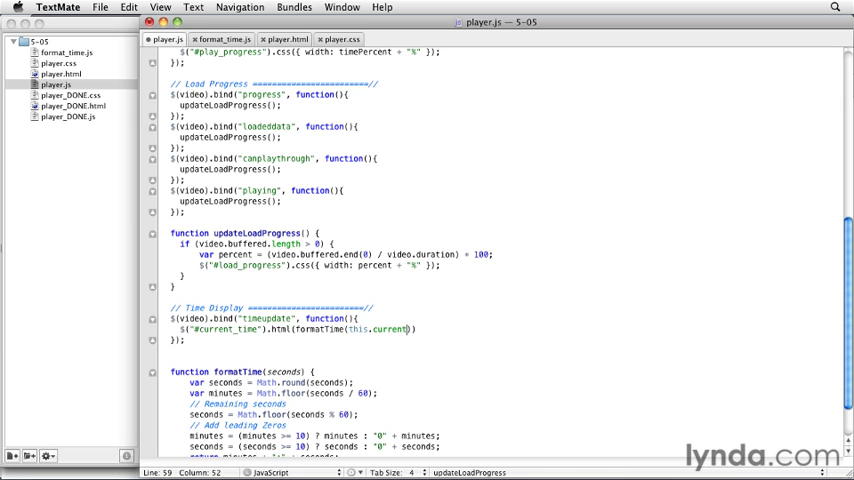
pyautogui.write('Time')
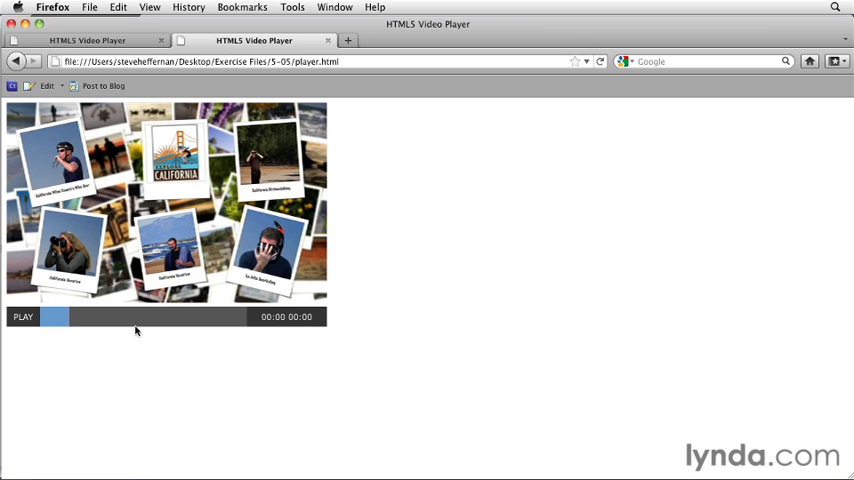
# - Play the reloaded player in Firefox; the time display still reads 00:00 00:00
pyautogui.click(22, 316)
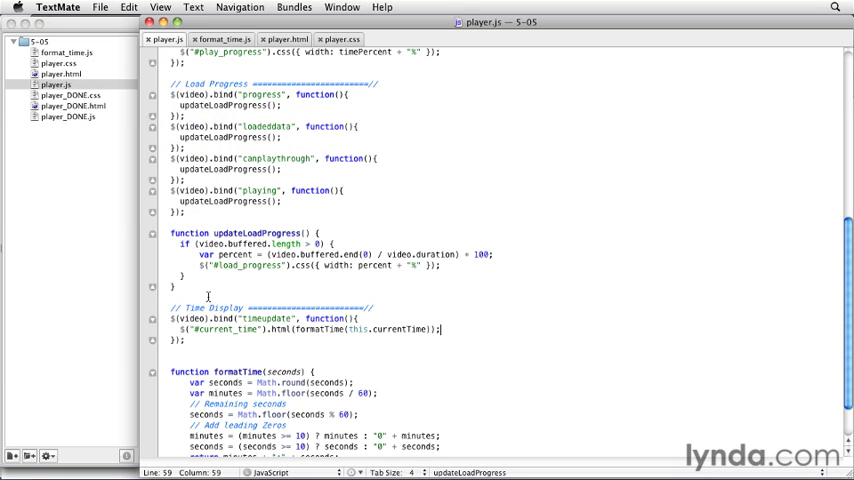
pyautogui.click(284, 39)
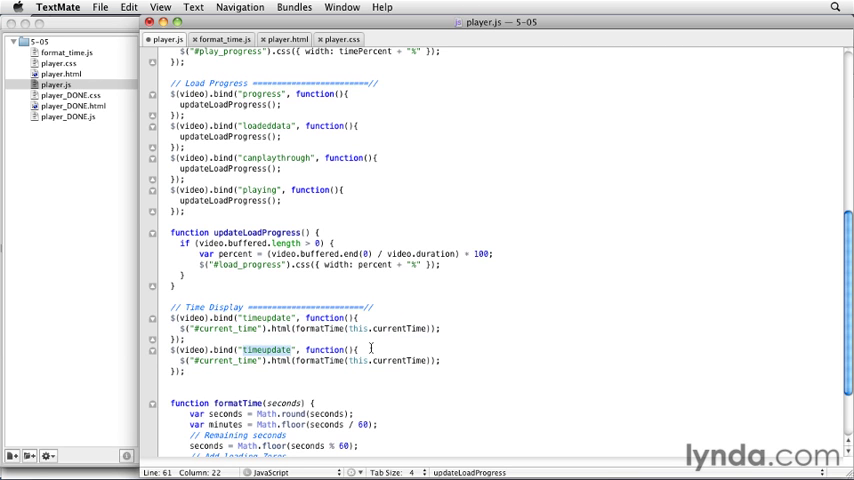
# - Change the copied handler to durationchange, targeting #duration with formatTime(this.duration)
pyautogui.write('durationchange')
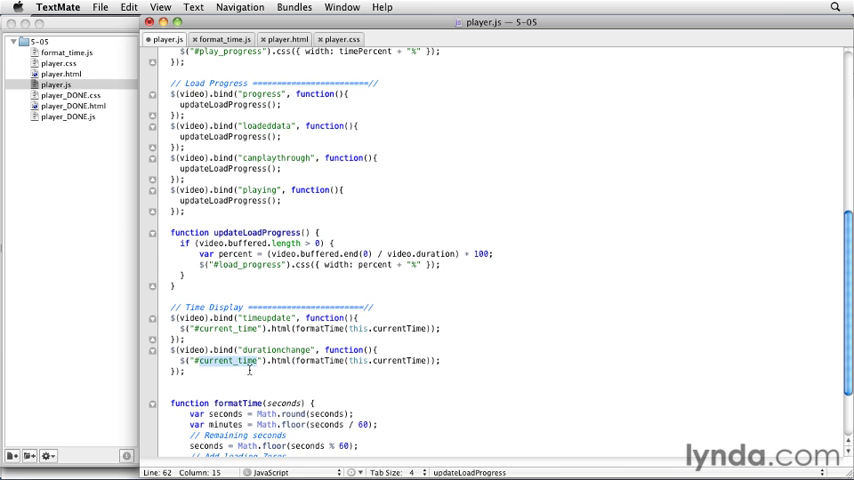
pyautogui.write('#duration')
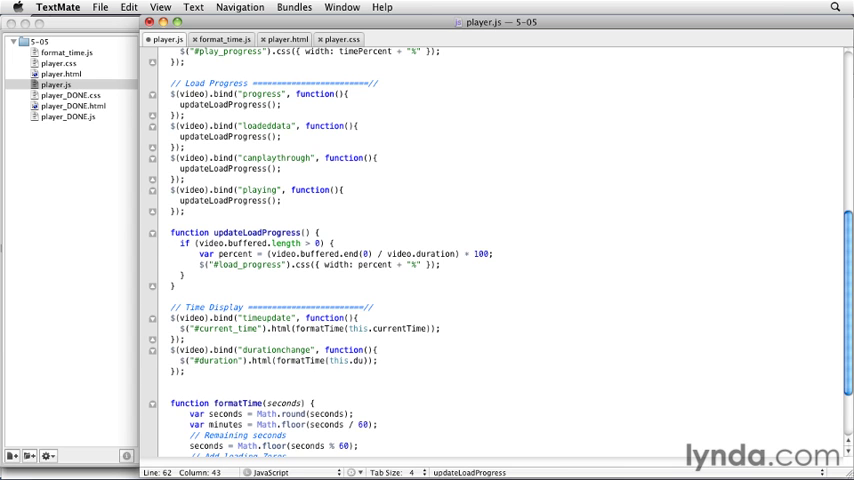
pyautogui.write('ration')
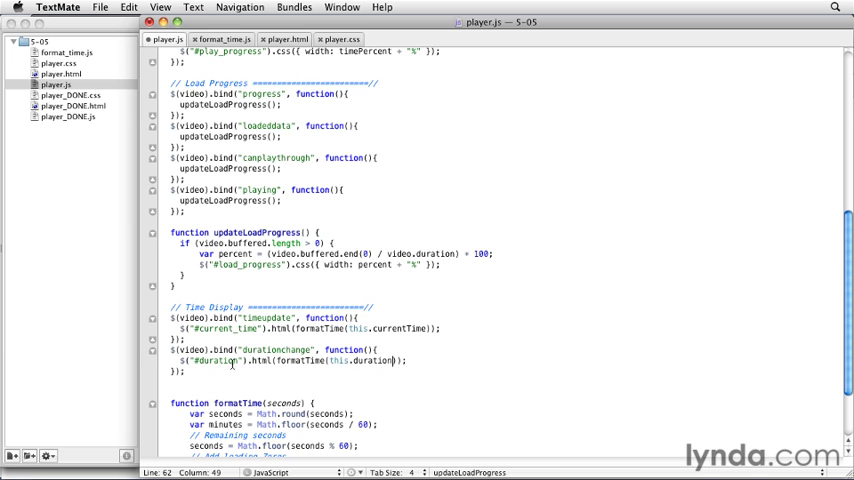
pyautogui.moveTo(303, 367)
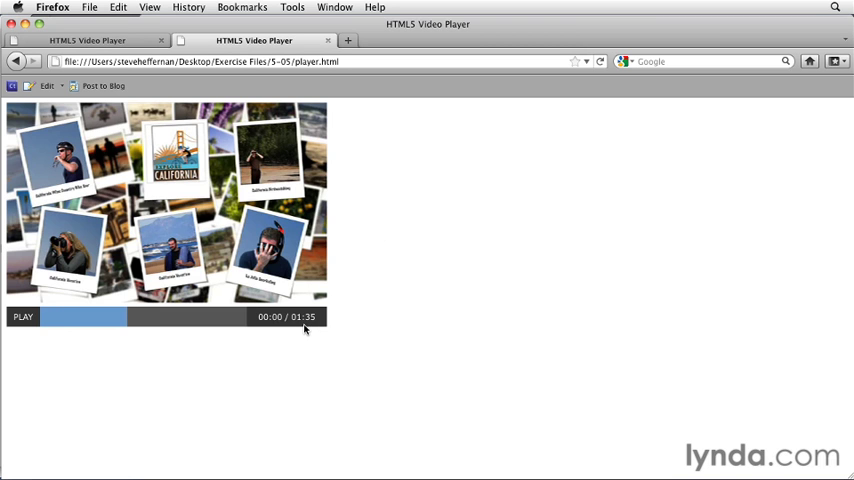
# - Play then pause the video in Firefox, watching current time advance against 01:35
pyautogui.click(22, 317)
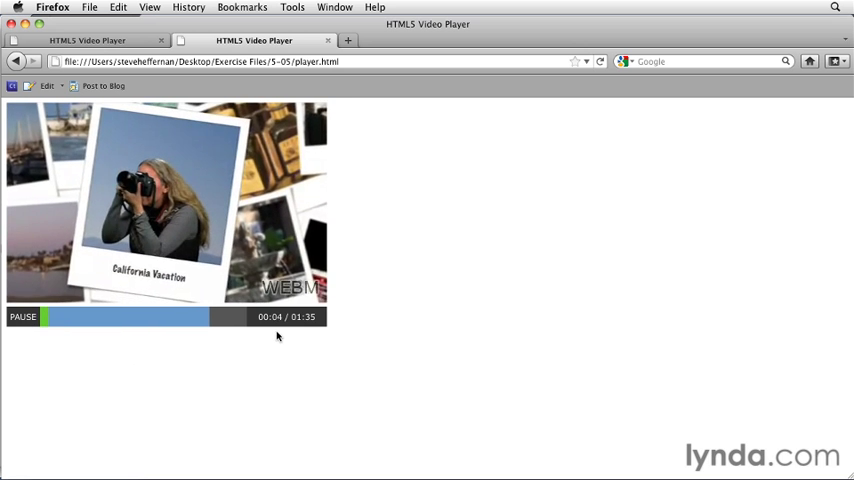
pyautogui.click(23, 317)
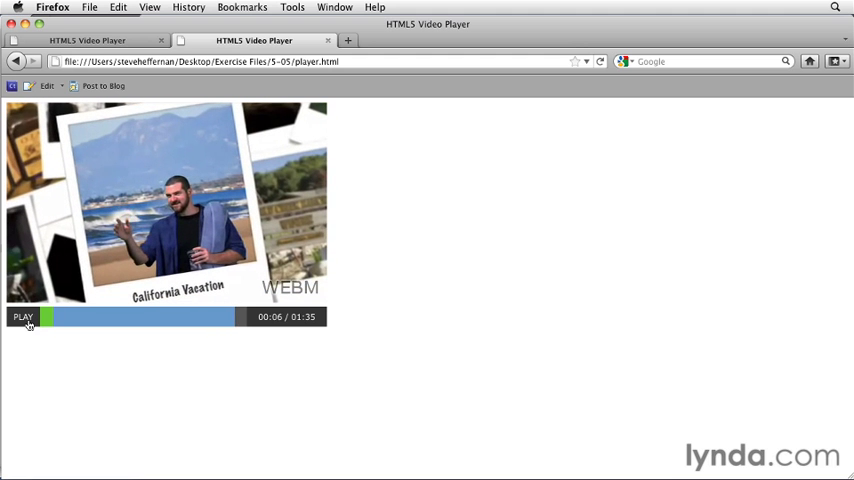